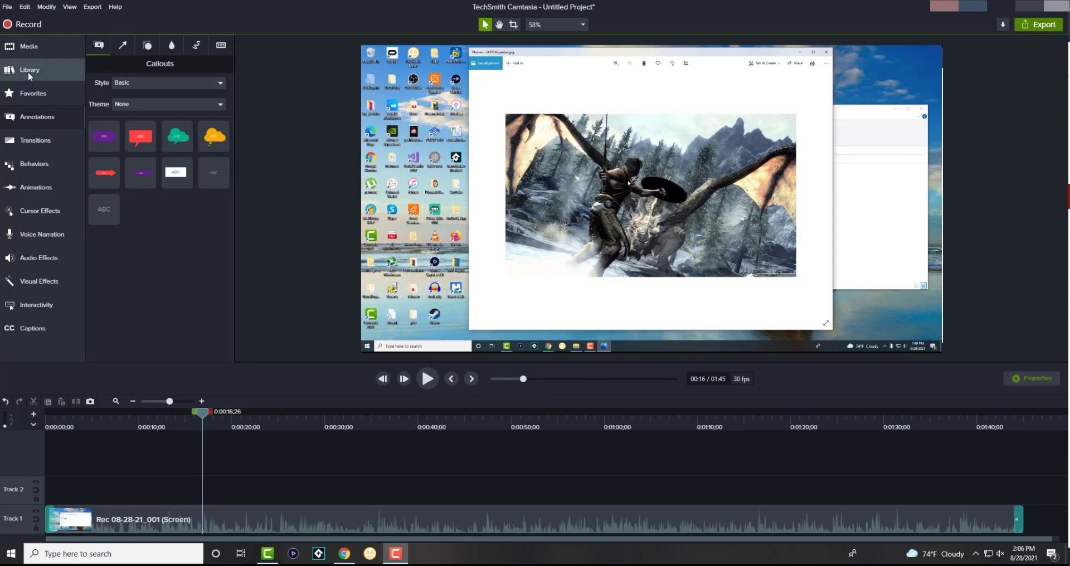
pyautogui.moveTo(30, 70)
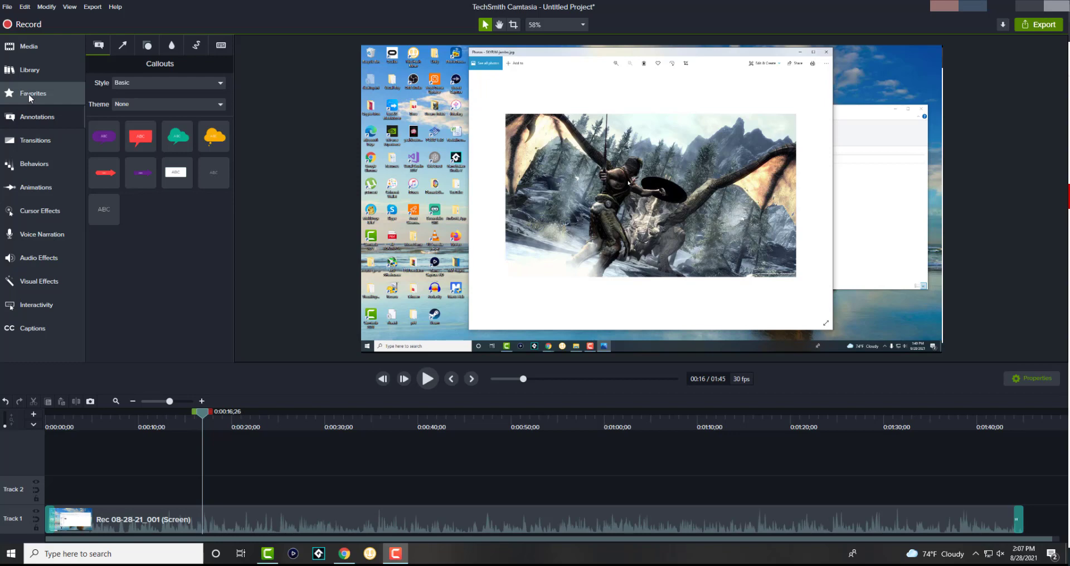
# Show the transitions library with its effect thumbnails.
pyautogui.click(35, 141)
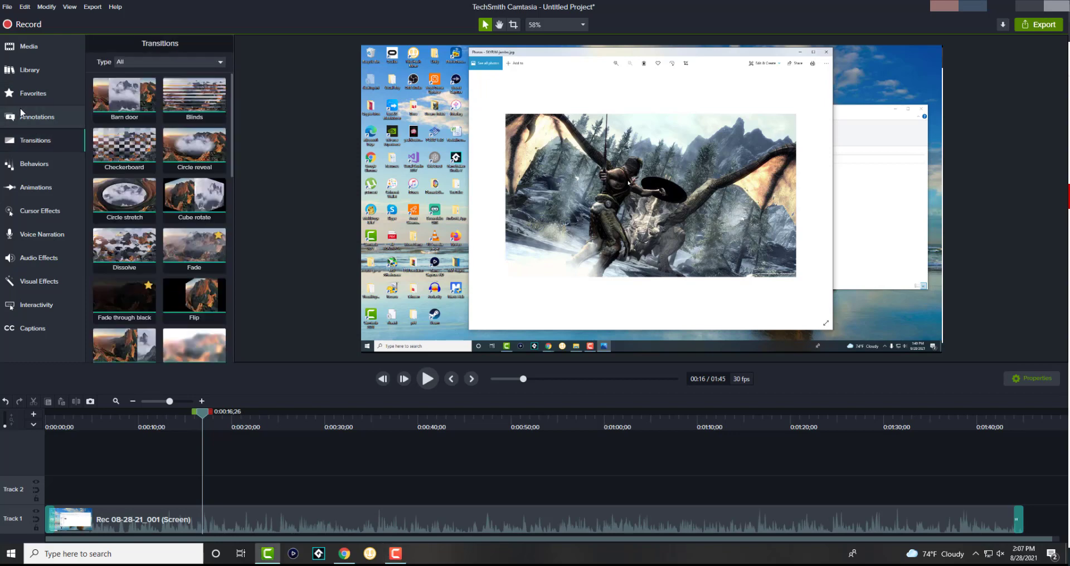
# Show the Blur & Highlight annotations: Blur, Spotlight, Highlight and Pixelate.
pyautogui.click(38, 117)
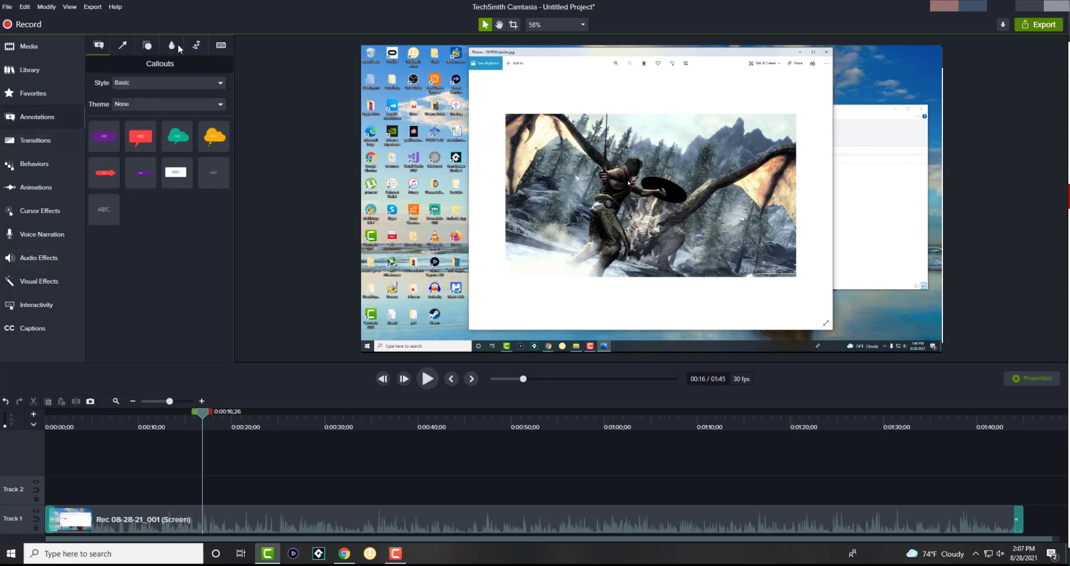
pyautogui.click(172, 45)
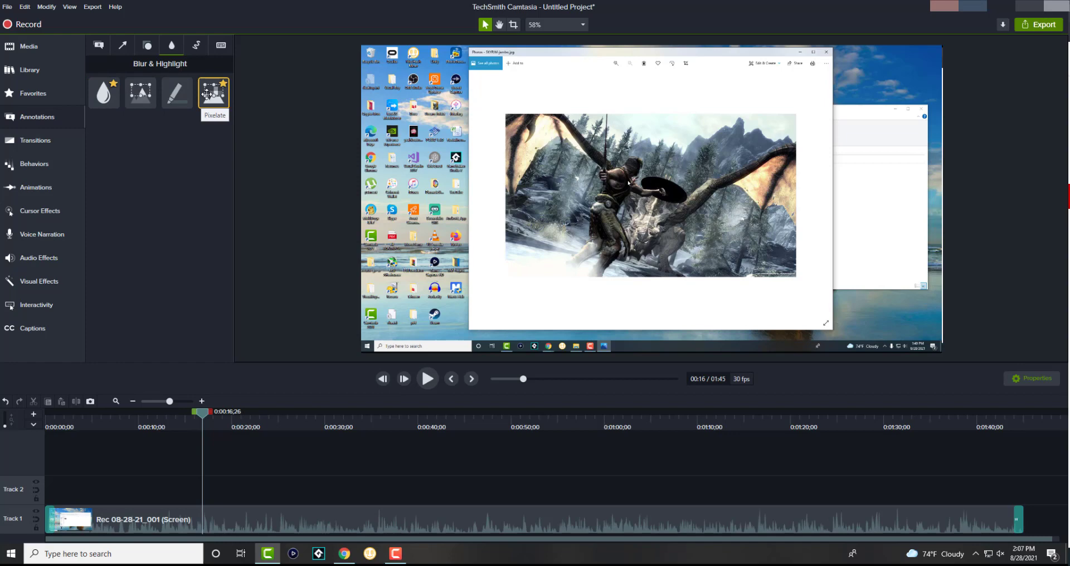
pyautogui.moveTo(488, 201)
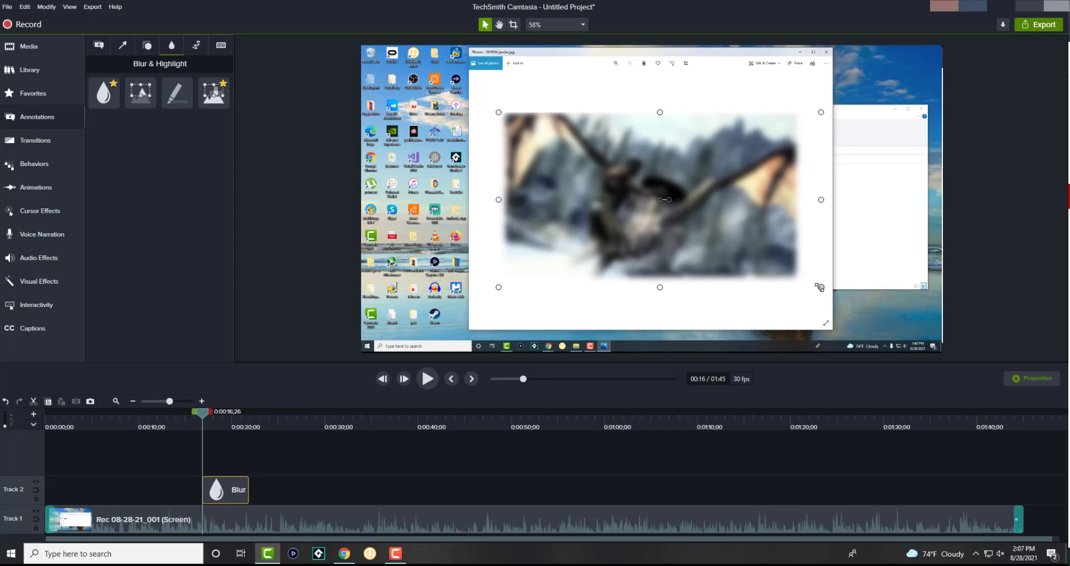
pyautogui.moveTo(441, 375)
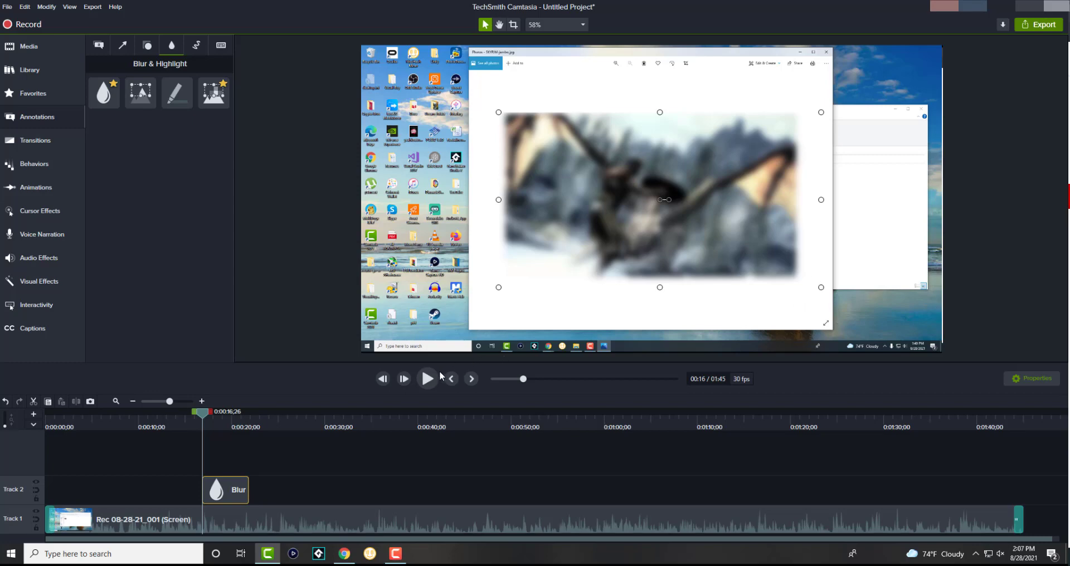
# Play back the blurred game image to check it, then lengthen the blur clip on track 2.
pyautogui.click(426, 378)
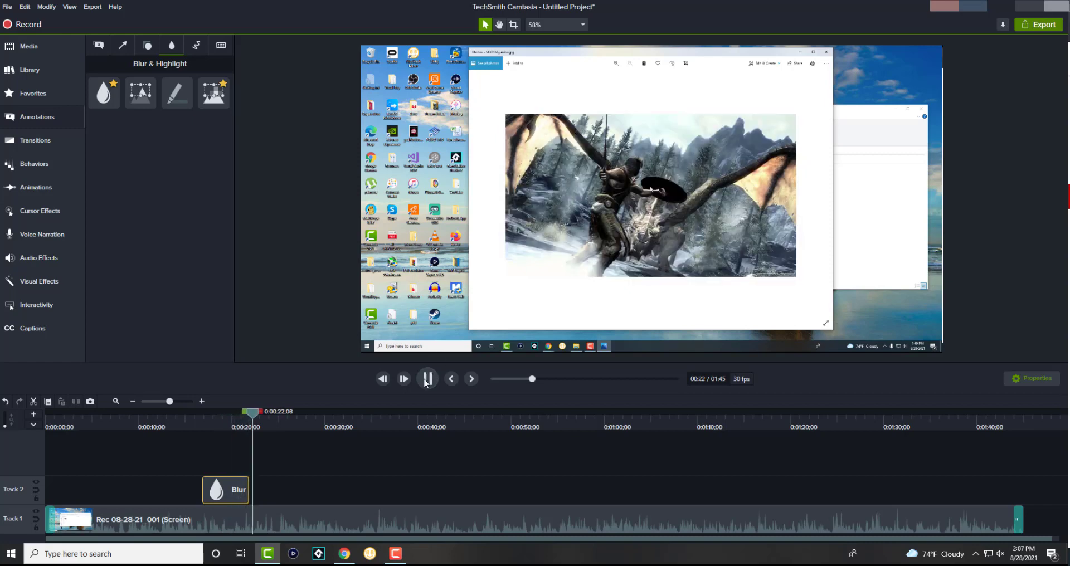
pyautogui.click(427, 379)
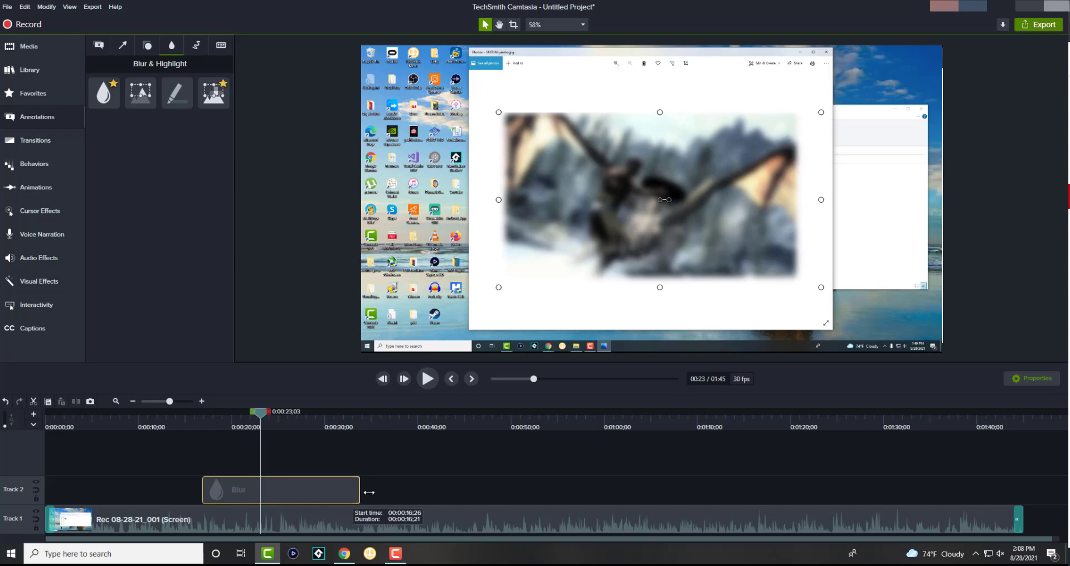
pyautogui.moveTo(358, 490); pyautogui.dragTo(1016, 490)
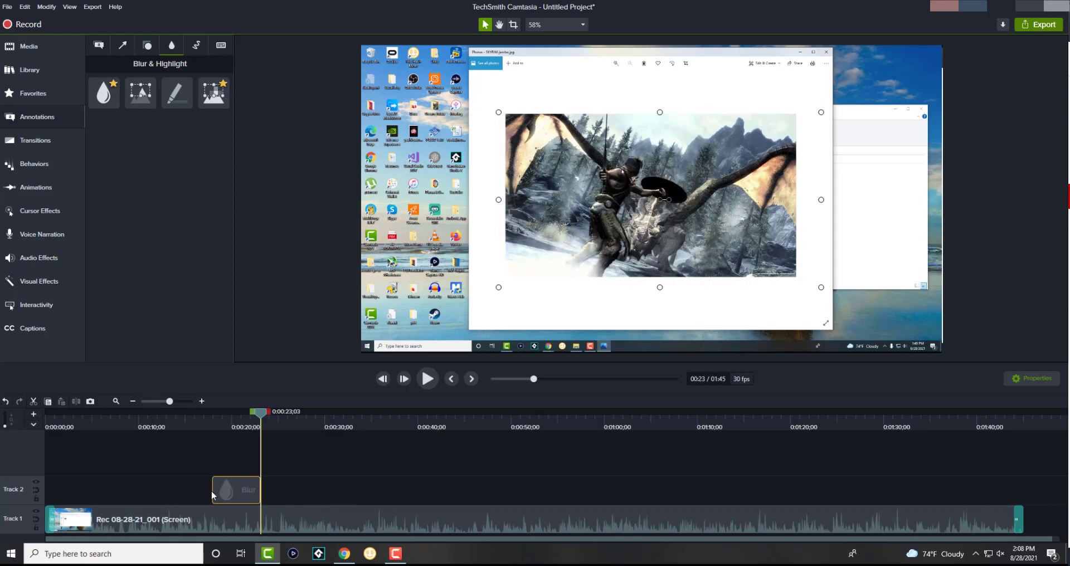
pyautogui.click(140, 92)
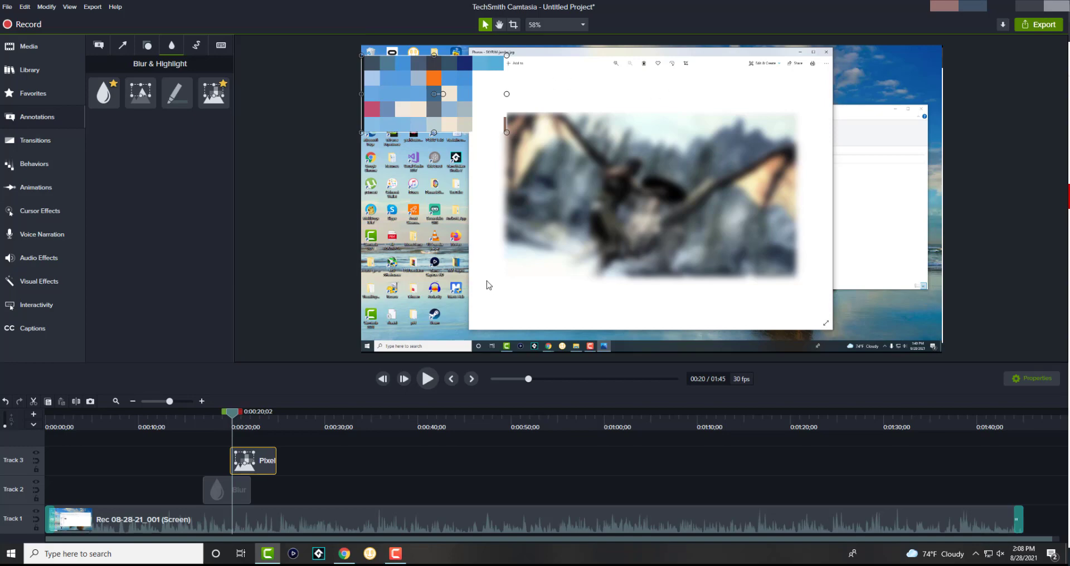
pyautogui.moveTo(556, 287)
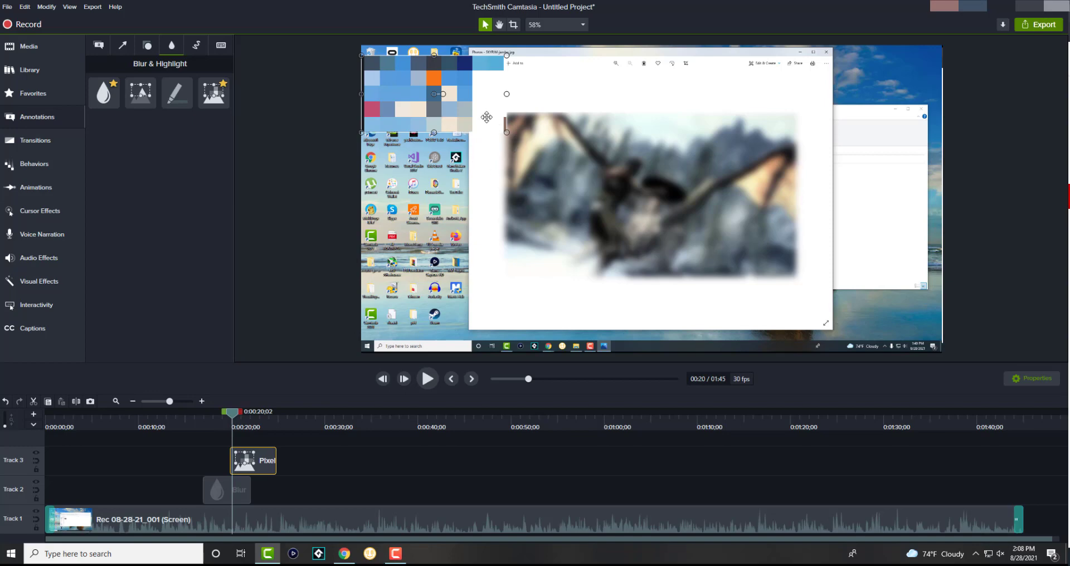
pyautogui.moveTo(604, 182)
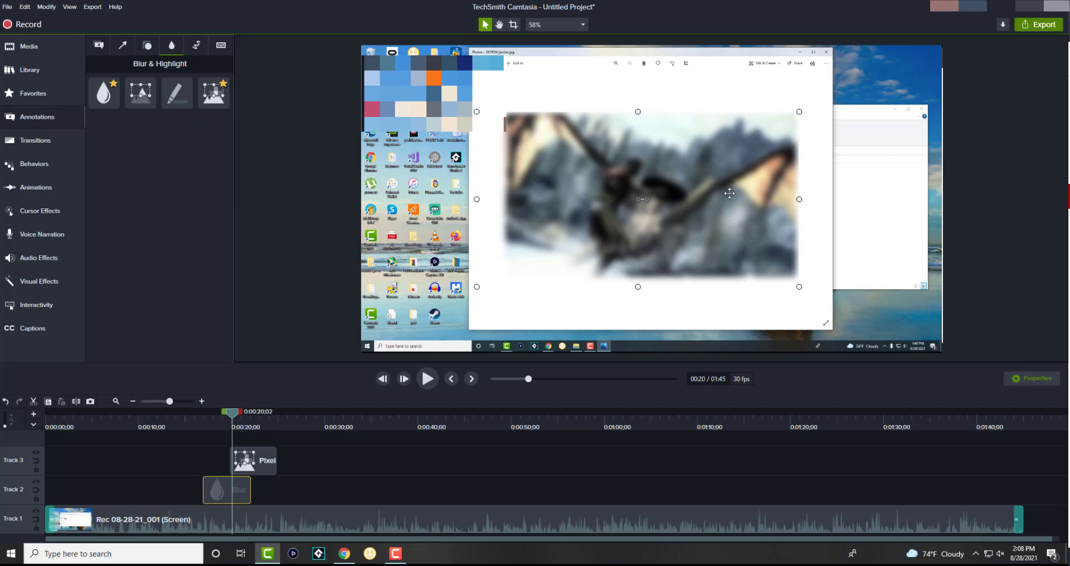
pyautogui.moveTo(659, 177)
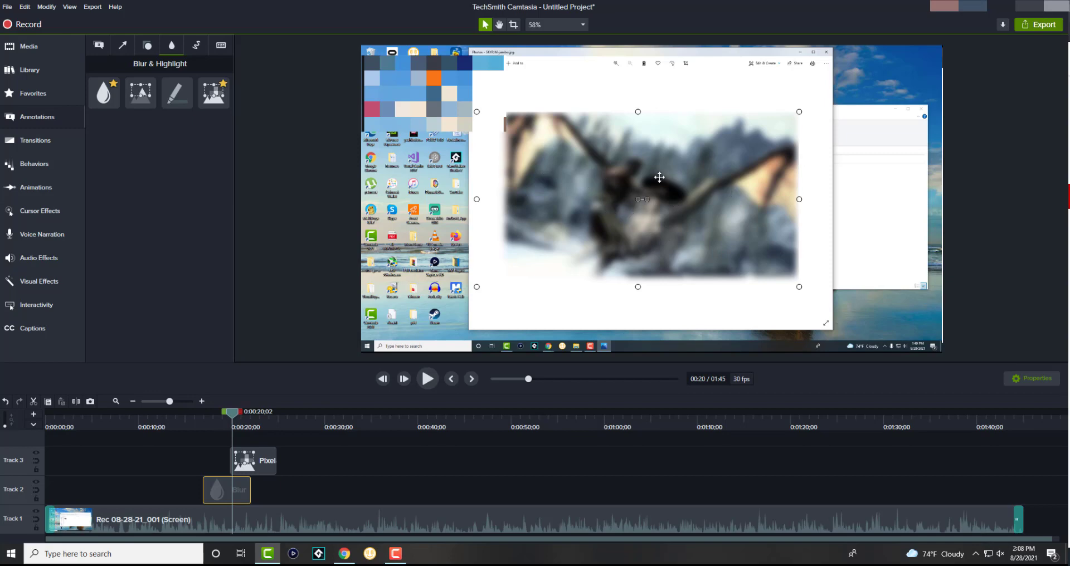
pyautogui.moveTo(639, 189)
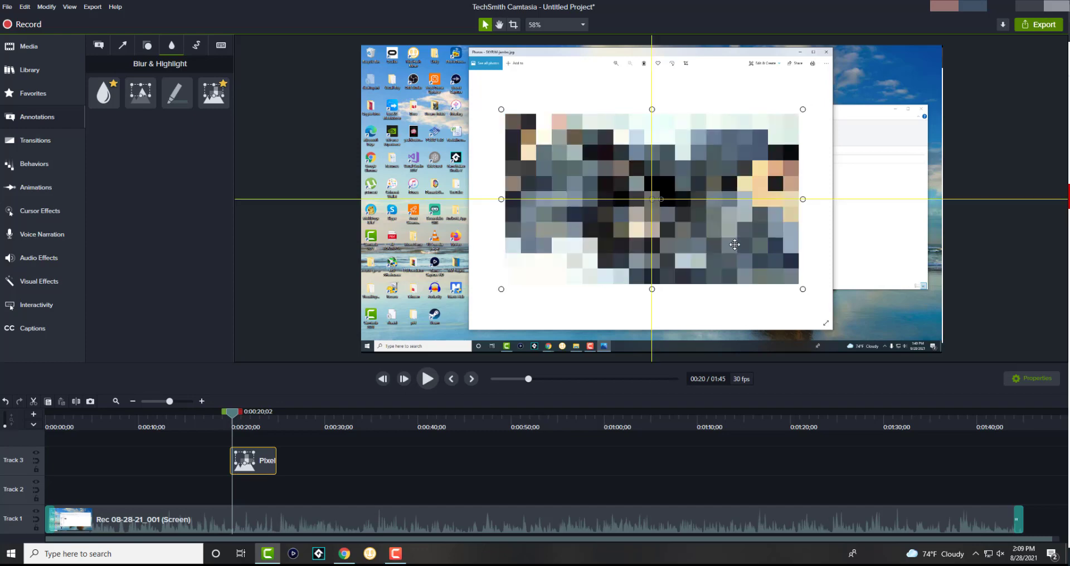
pyautogui.moveTo(722, 247)
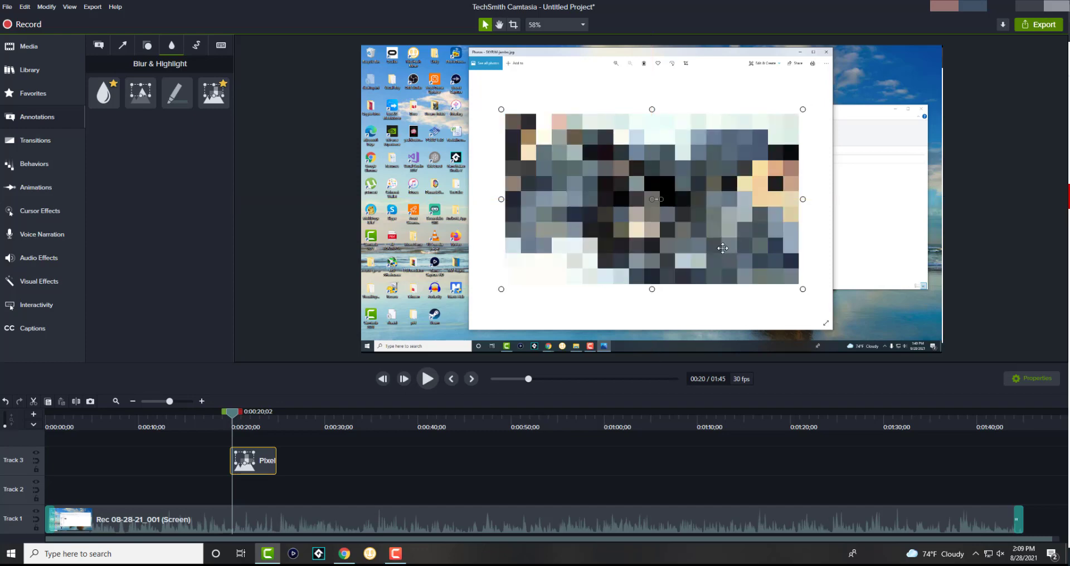